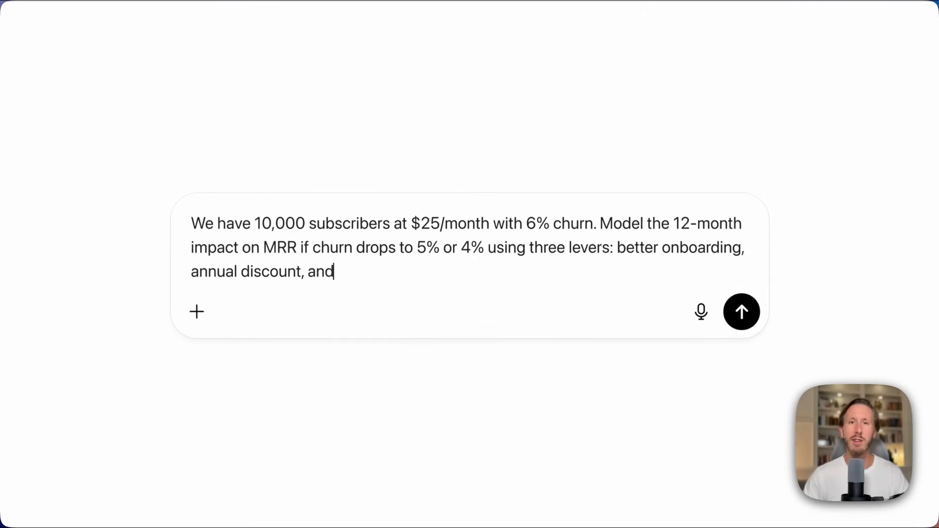
Focus the ChatGPT message box to begin the 6%-to-5%/4% churn MRR prompt.
{"action": "left_click", "coordinate": [742, 312]}
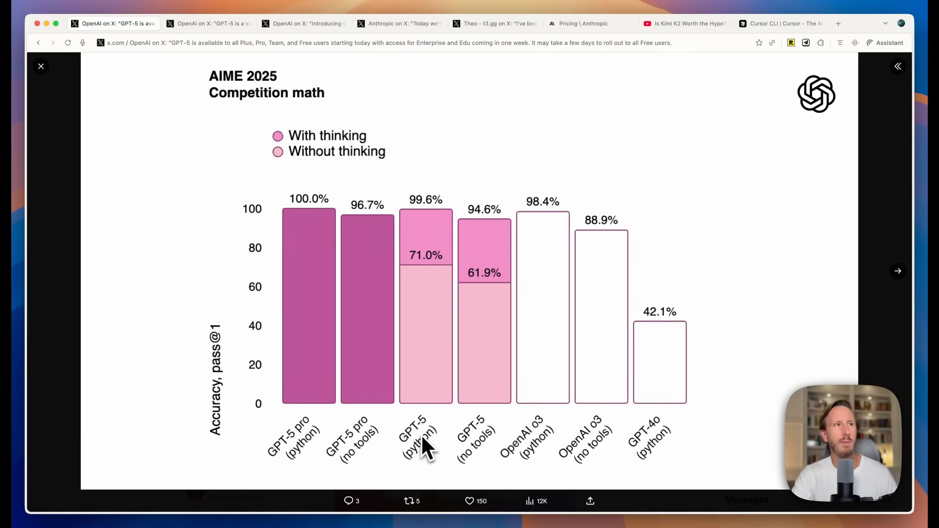
{"action": "mouse_move", "coordinate": [407, 459]}
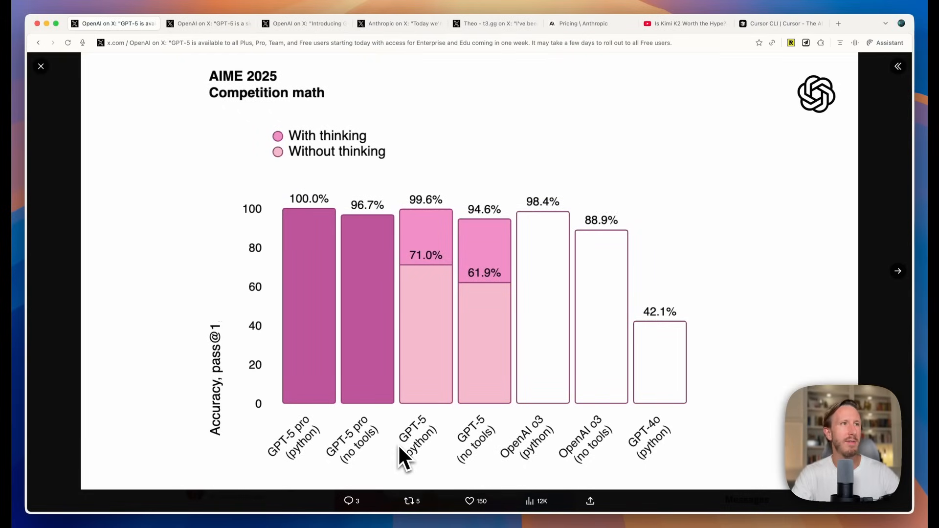
{"action": "mouse_move", "coordinate": [314, 444]}
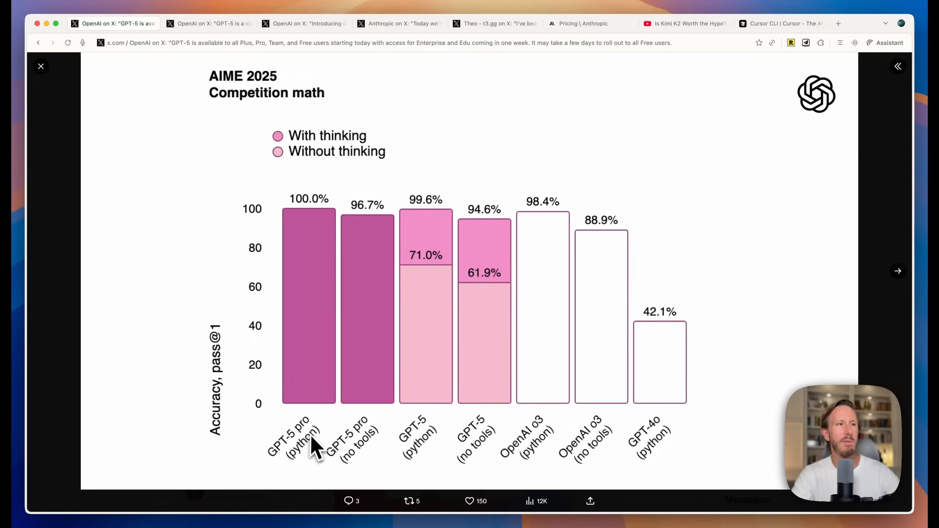
{"action": "mouse_move", "coordinate": [479, 446]}
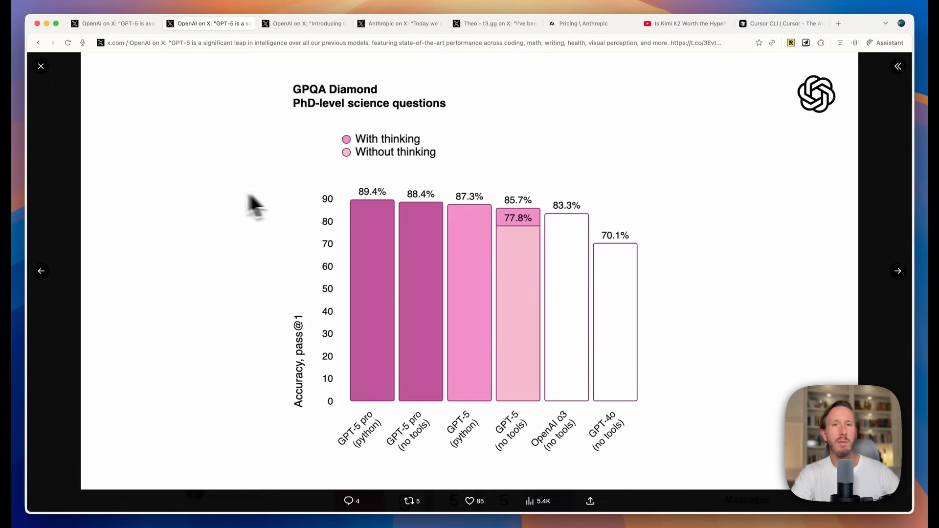
{"action": "mouse_move", "coordinate": [224, 204]}
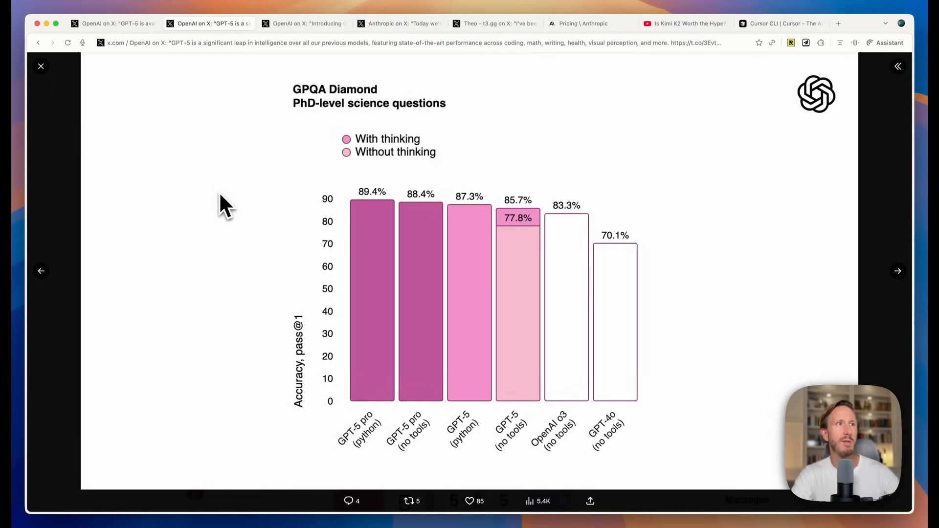
View the SWE-bench, Aider Polyglot and Opus 4.1 charts, then the GPT-5 pricing post.
{"action": "left_click", "coordinate": [897, 270]}
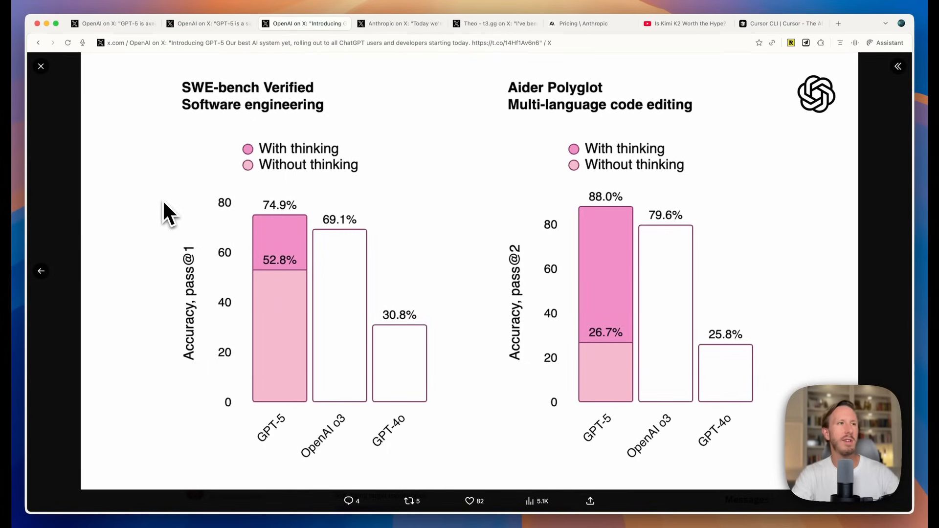
{"action": "mouse_move", "coordinate": [303, 431]}
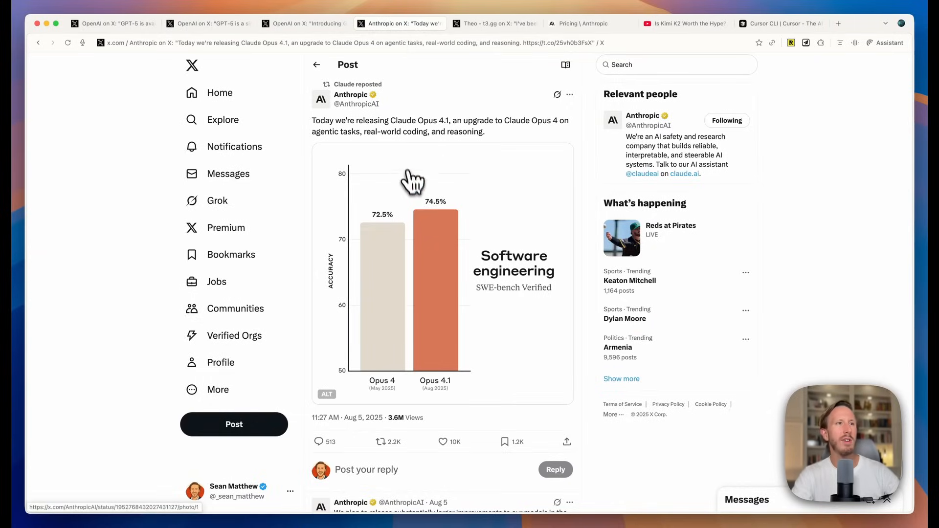
{"action": "left_click", "coordinate": [412, 270]}
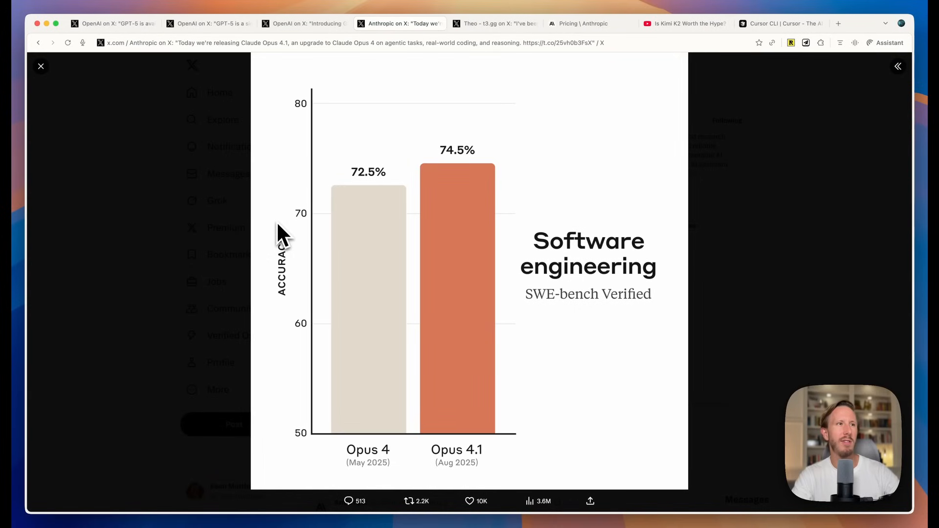
{"action": "mouse_move", "coordinate": [457, 183]}
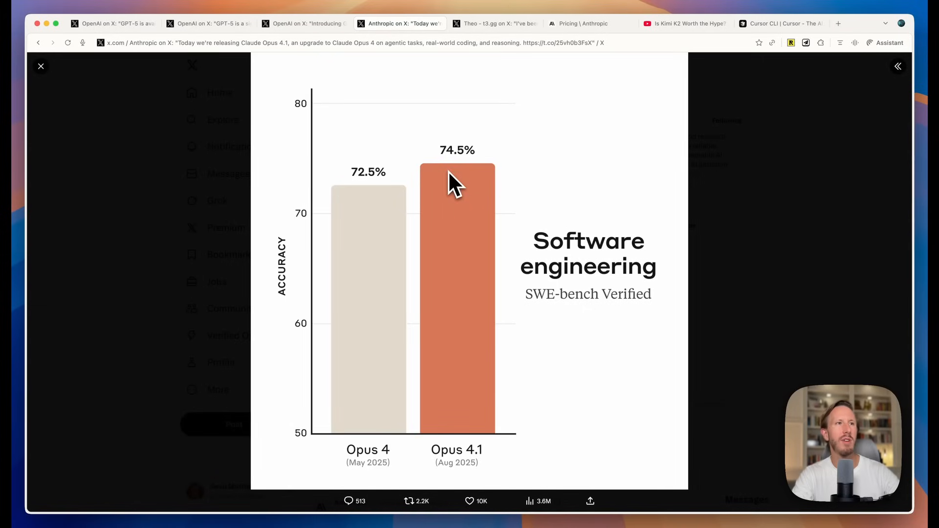
{"action": "mouse_move", "coordinate": [449, 192]}
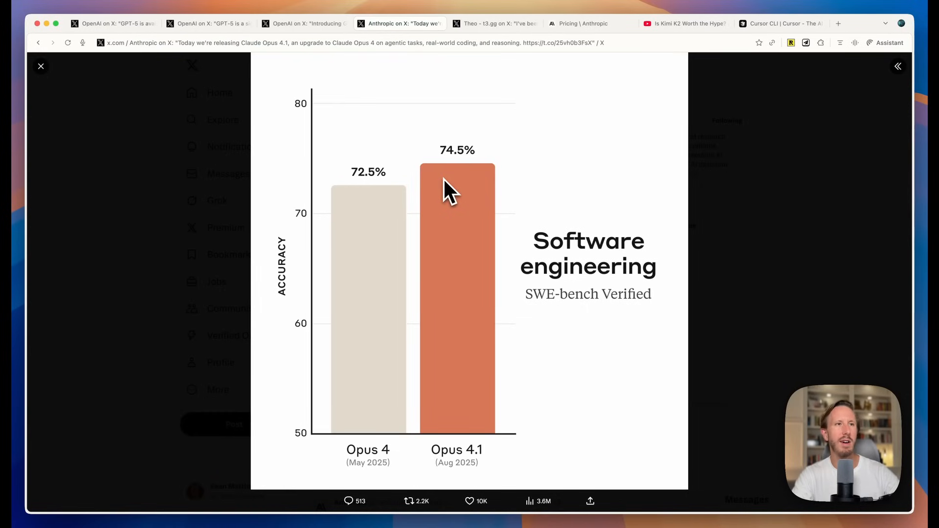
{"action": "left_click", "coordinate": [495, 23]}
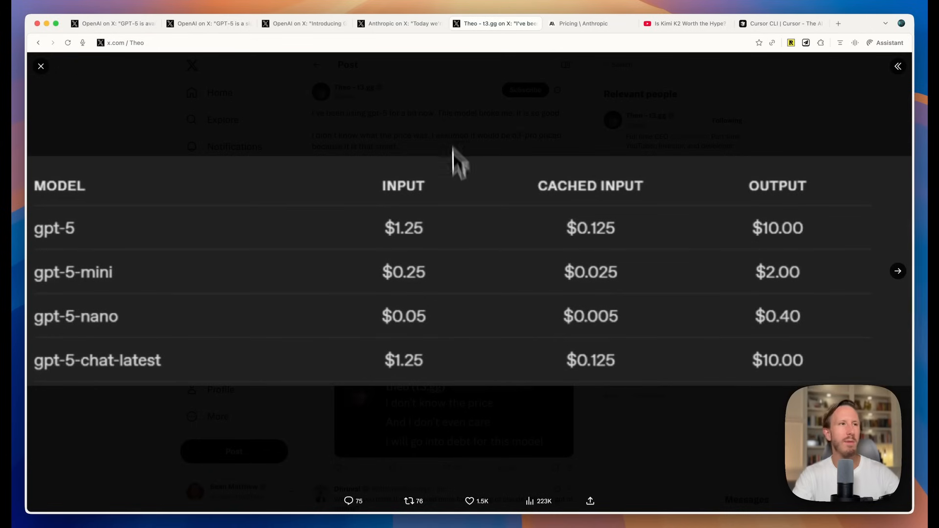
Switch to Anthropic's pricing tab showing Claude Opus 4.1, Sonnet 4 and Haiku 3.5 prices.
{"action": "left_click", "coordinate": [590, 24]}
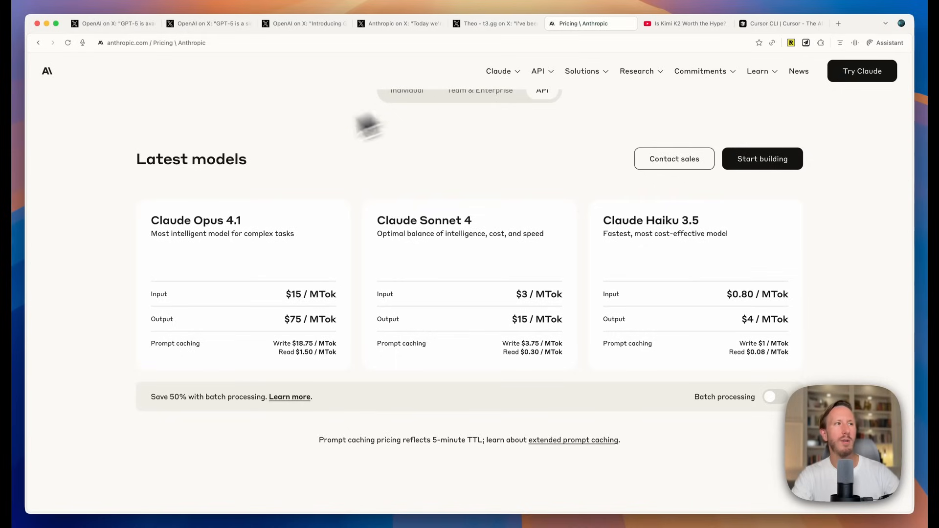
{"action": "mouse_move", "coordinate": [246, 168]}
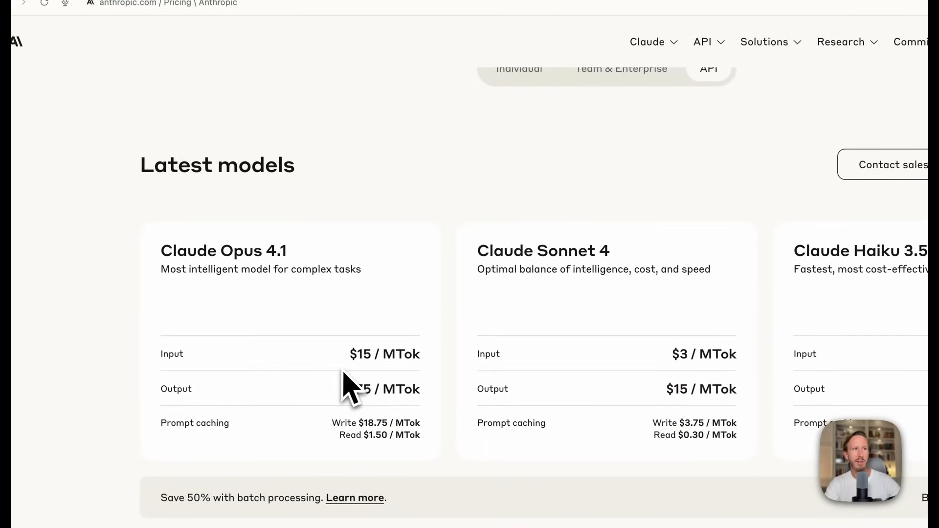
{"action": "mouse_move", "coordinate": [357, 377]}
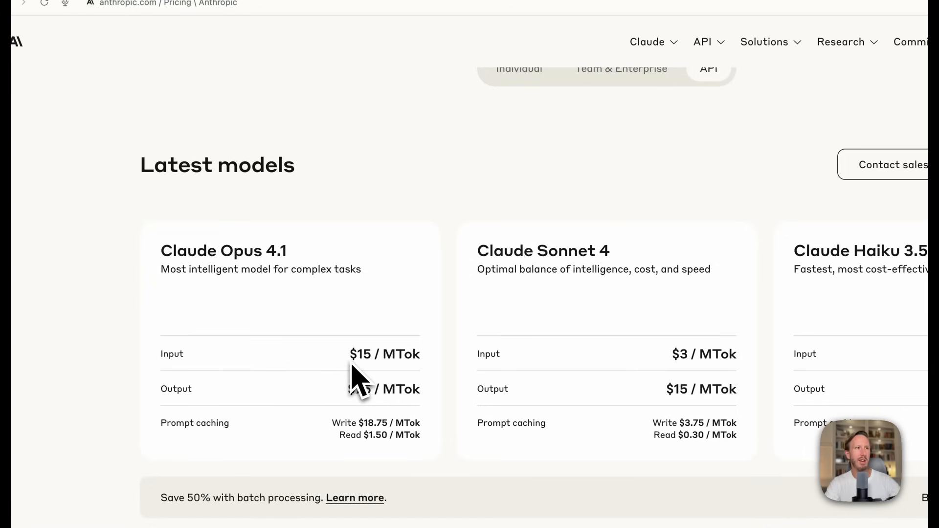
{"action": "mouse_move", "coordinate": [353, 407]}
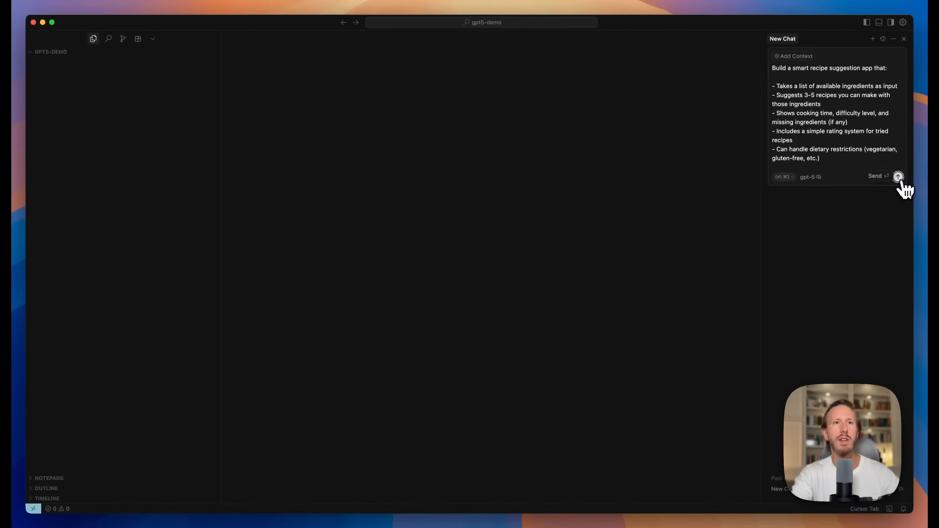
Send the recipe app request and follow GPT-5's planning until the app files are generated.
{"action": "left_click", "coordinate": [898, 176]}
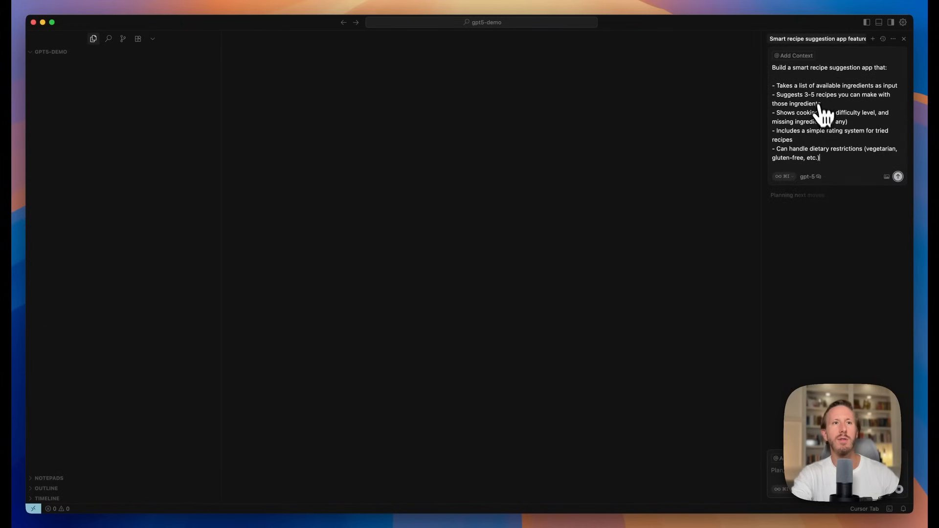
{"action": "mouse_move", "coordinate": [833, 143]}
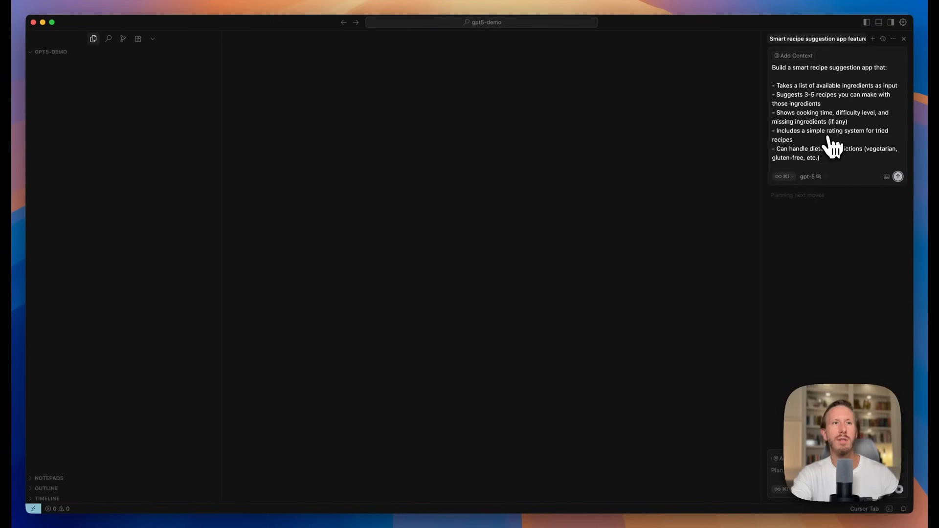
{"action": "left_click", "coordinate": [898, 176]}
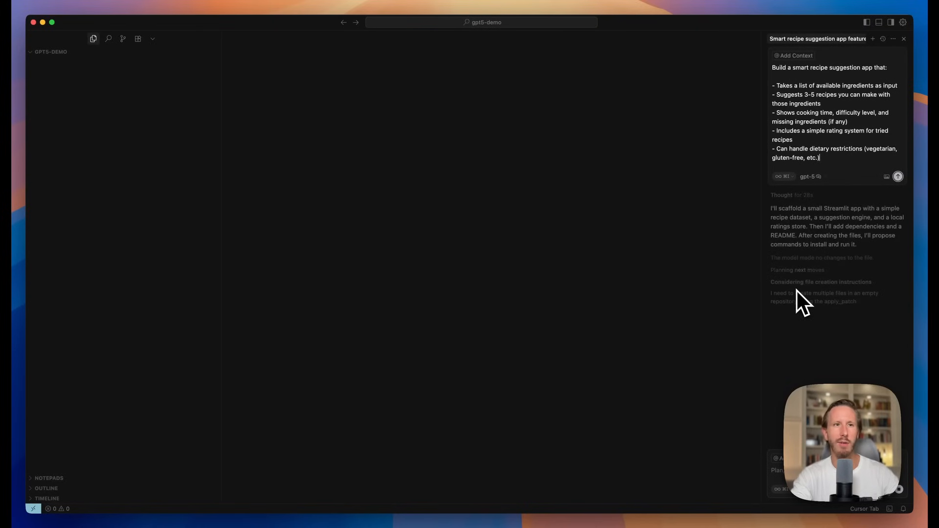
{"action": "scroll", "scroll_direction": "down", "scroll_amount": 3}
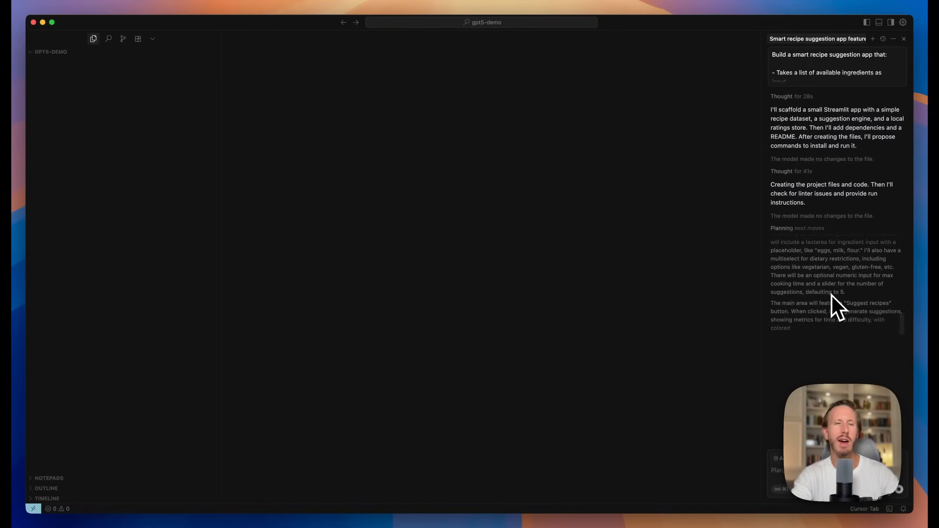
{"action": "scroll", "scroll_direction": "down", "scroll_amount": 3}
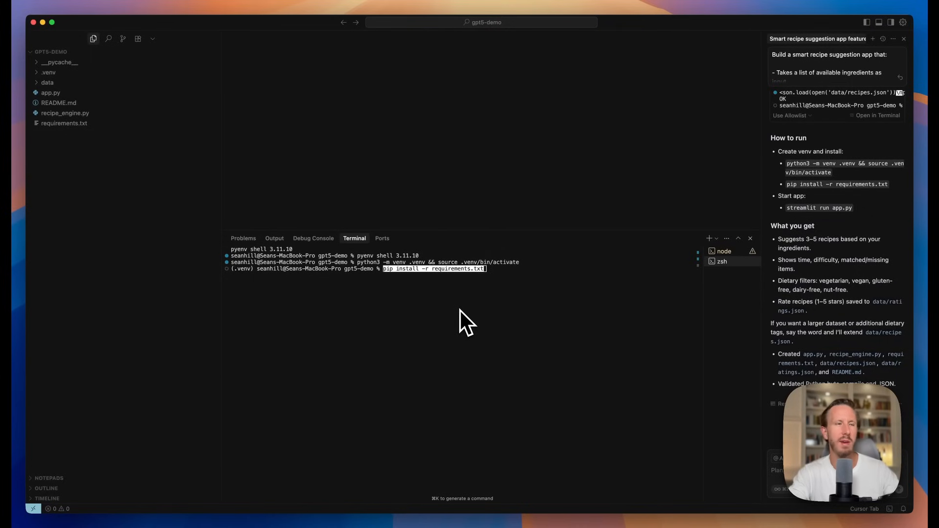
{"action": "mouse_move", "coordinate": [508, 285]}
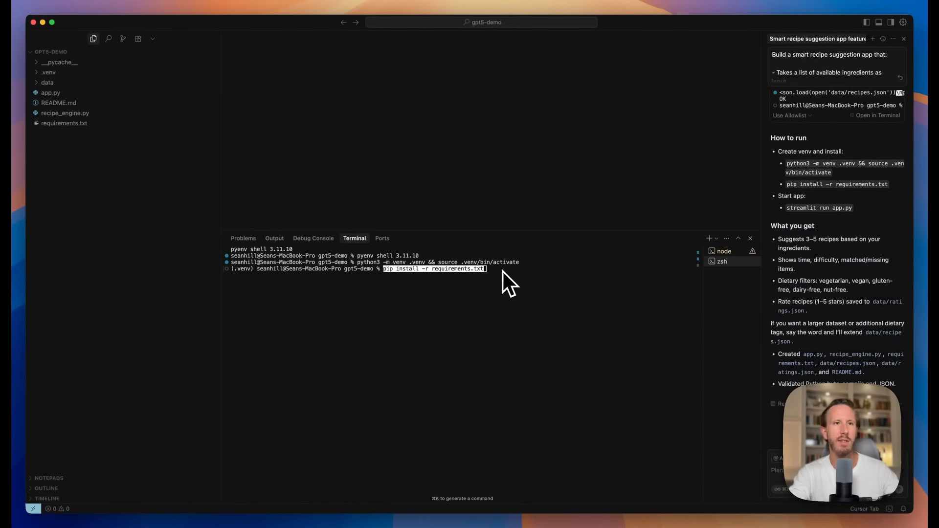
{"action": "mouse_move", "coordinate": [845, 185]}
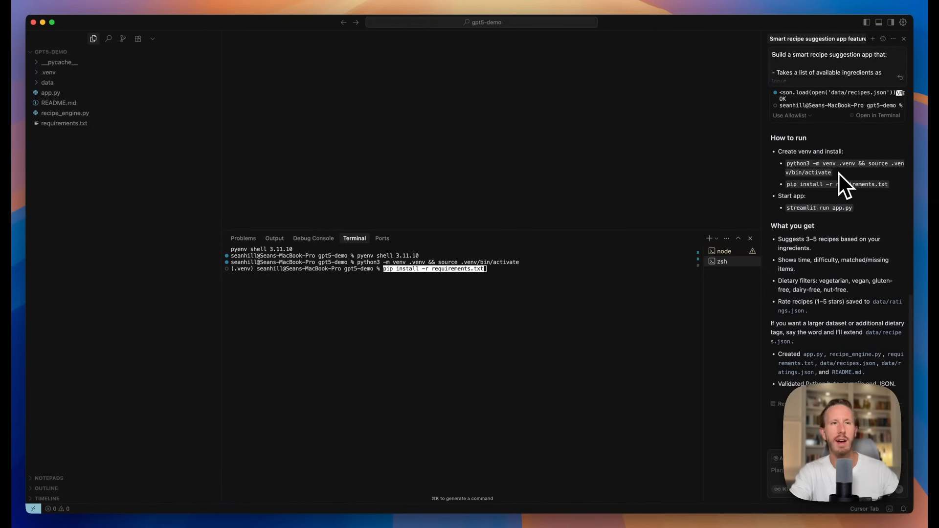
{"action": "mouse_move", "coordinate": [494, 282]}
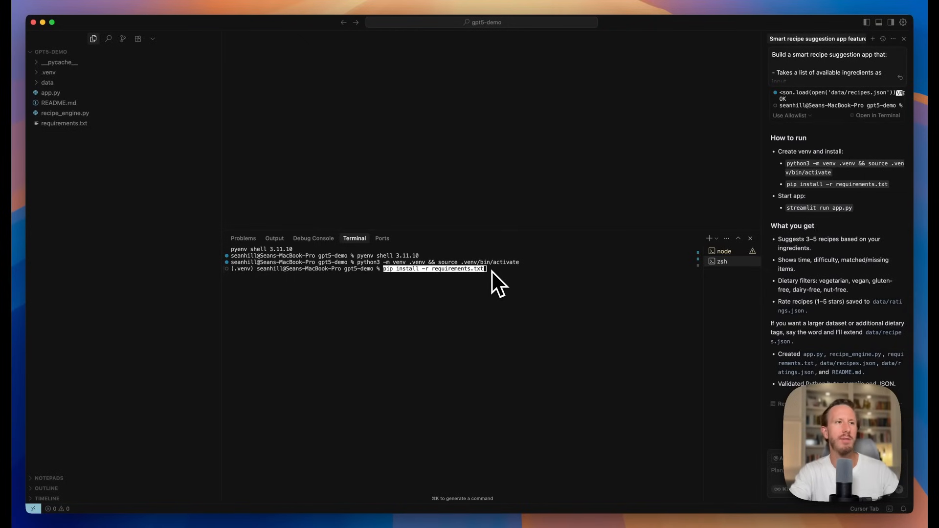
{"action": "mouse_move", "coordinate": [505, 262]}
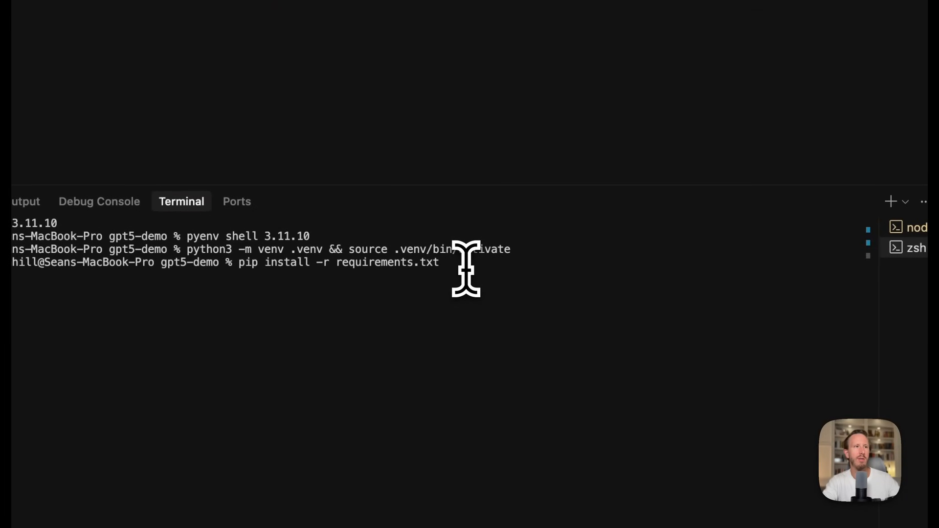
Install requirements.txt with pip, then launch app.py via streamlit run.
{"action": "key", "text": "Return"}
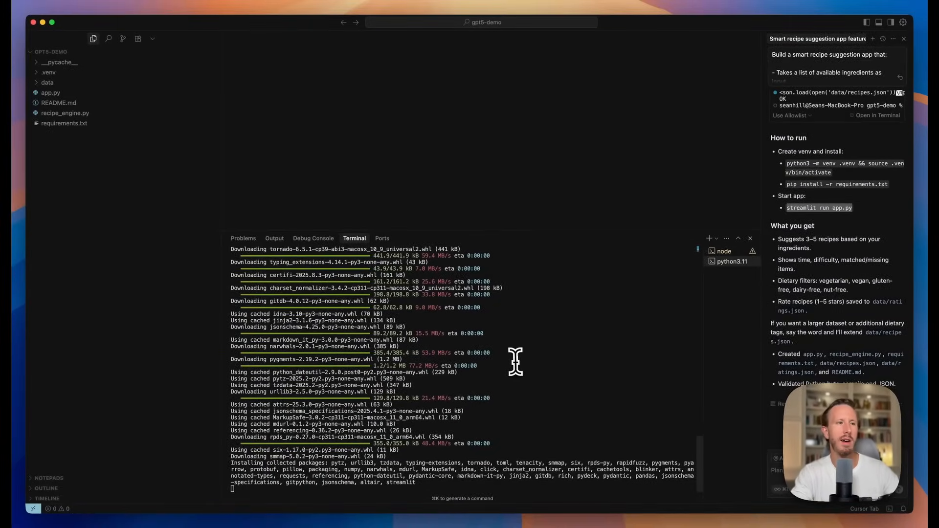
{"action": "mouse_move", "coordinate": [348, 440]}
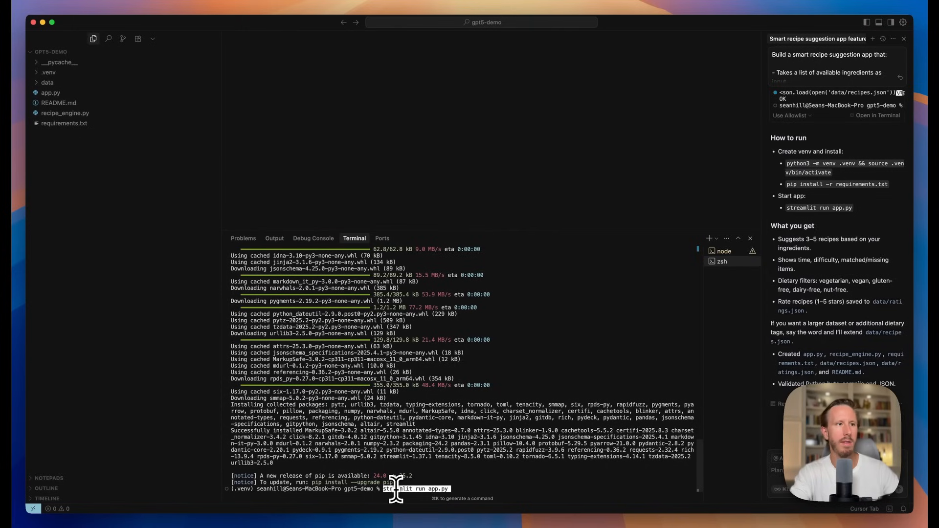
{"action": "key", "text": "Return"}
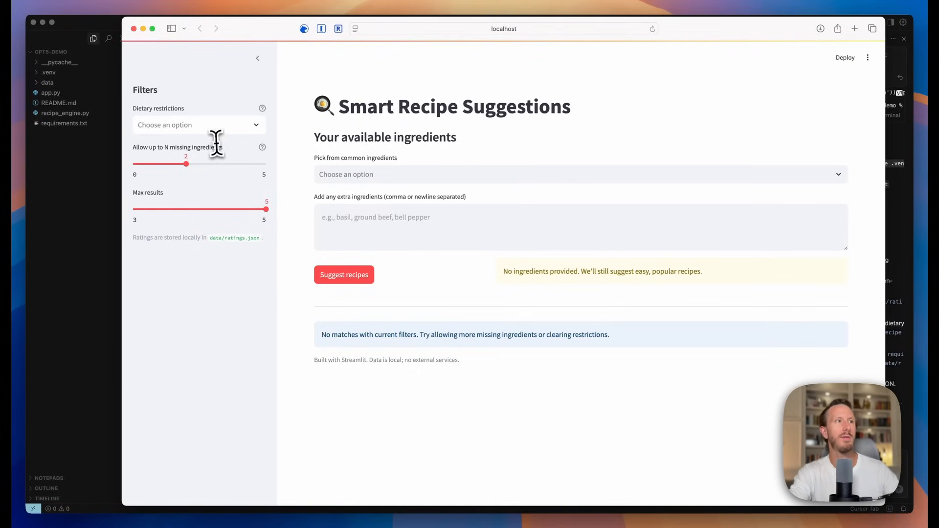
Choose gluten-free and nut-free restrictions plus pizza dough, broccoli, bell pepper and sweet potato.
{"action": "left_click", "coordinate": [198, 125]}
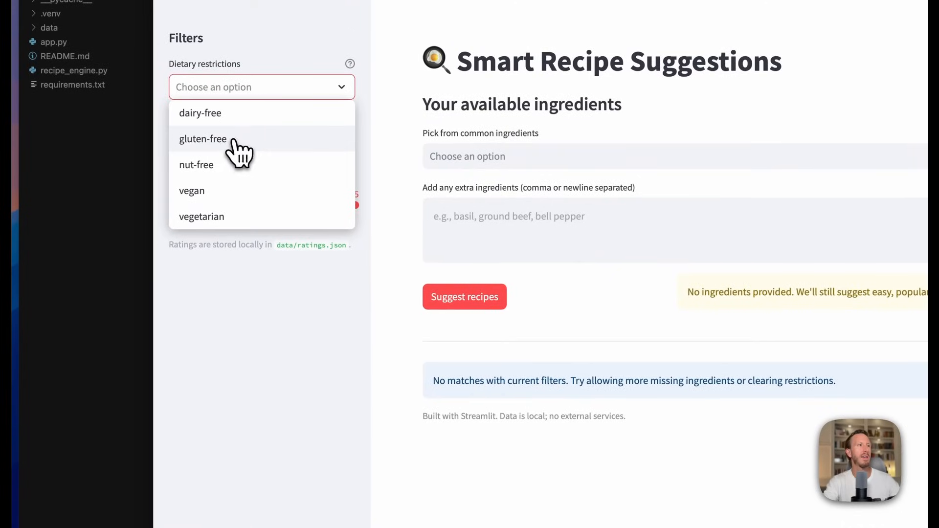
{"action": "left_click", "coordinate": [203, 138]}
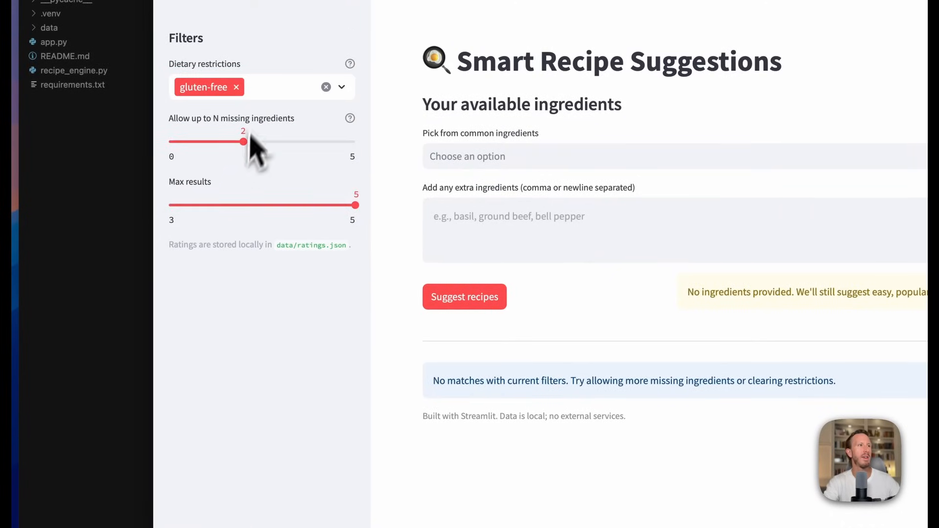
{"action": "left_click", "coordinate": [276, 88]}
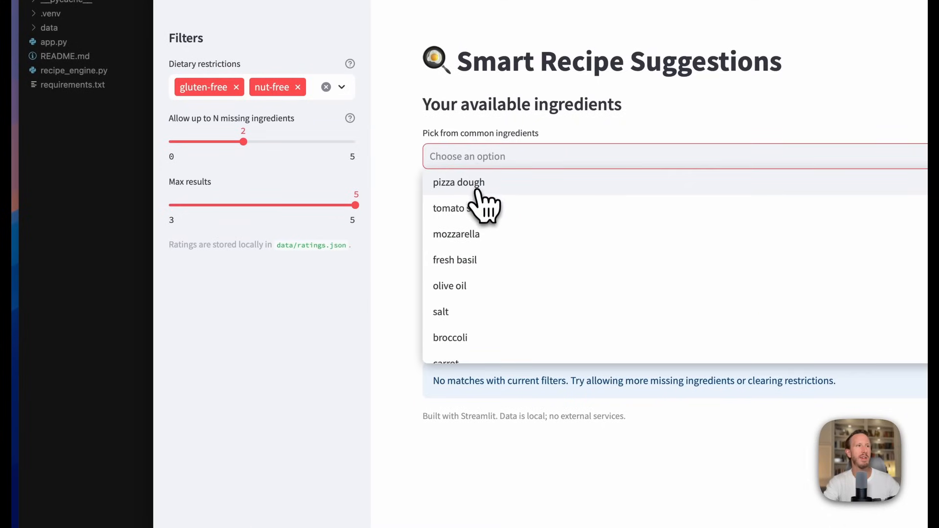
{"action": "left_click", "coordinate": [458, 182]}
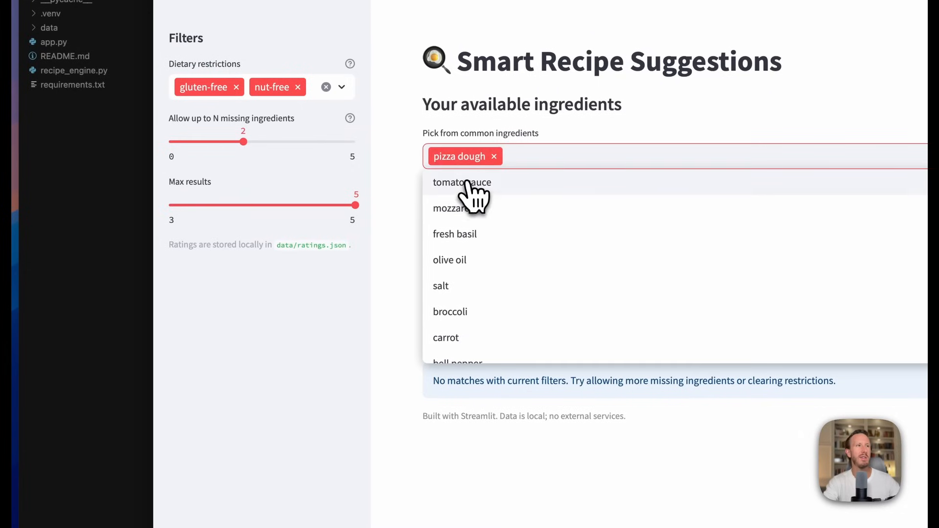
{"action": "left_click", "coordinate": [450, 312]}
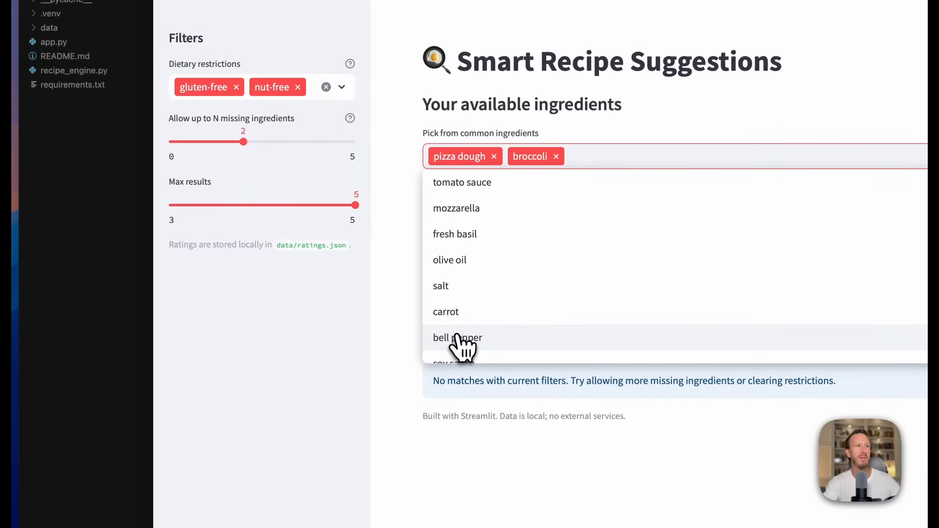
{"action": "left_click", "coordinate": [457, 337]}
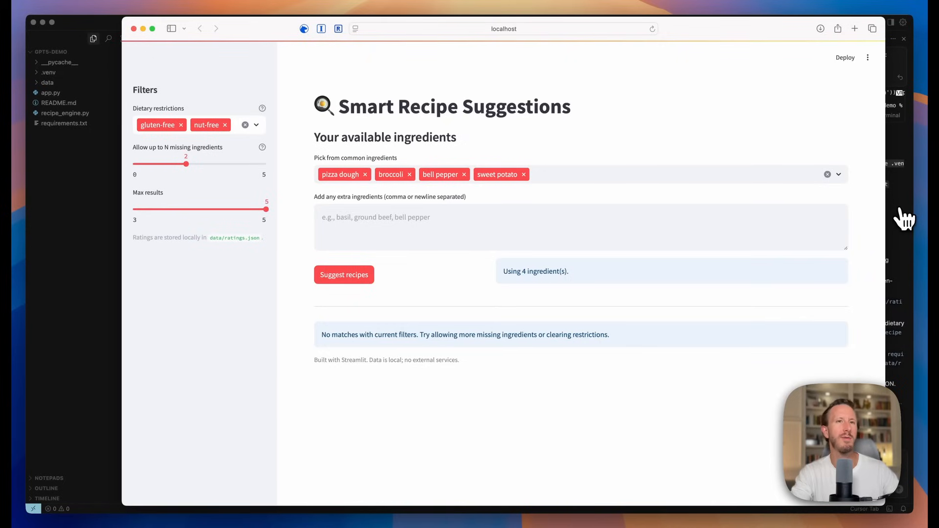
{"action": "mouse_move", "coordinate": [627, 130]}
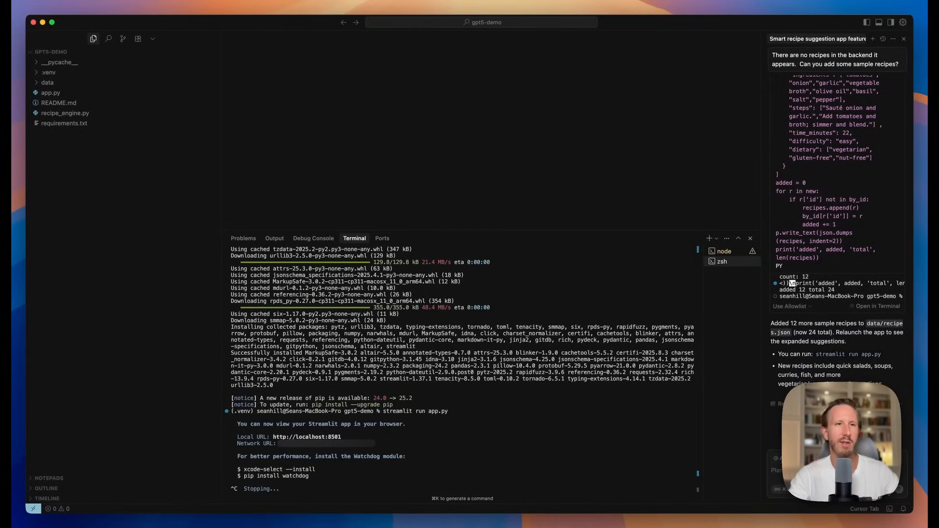
{"action": "mouse_move", "coordinate": [440, 480]}
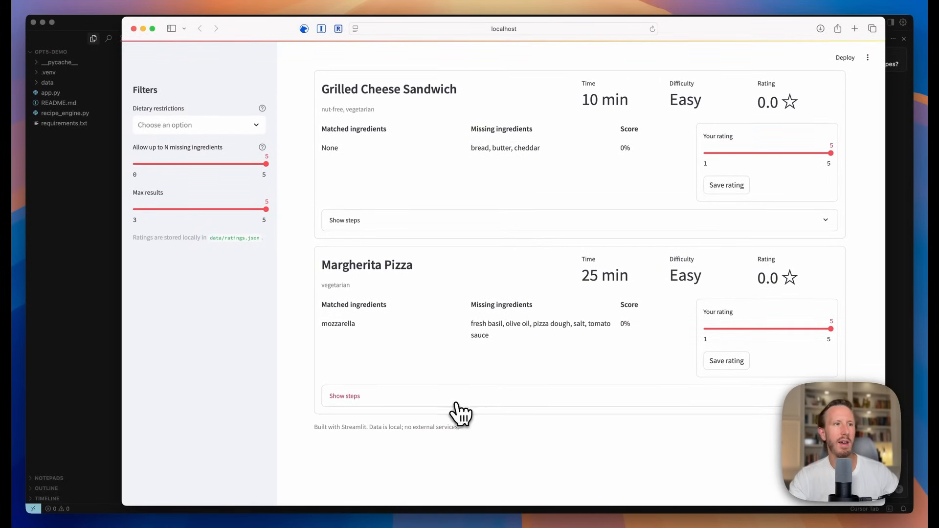
Expand Margherita Pizza's Show steps and scroll back up to the mozzarella selection.
{"action": "left_click", "coordinate": [344, 396]}
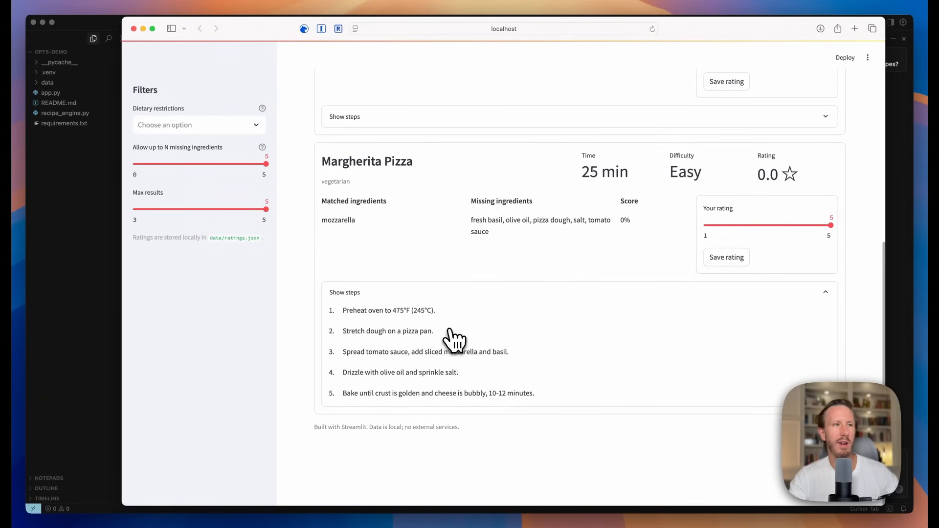
{"action": "scroll", "scroll_direction": "up", "scroll_amount": 3}
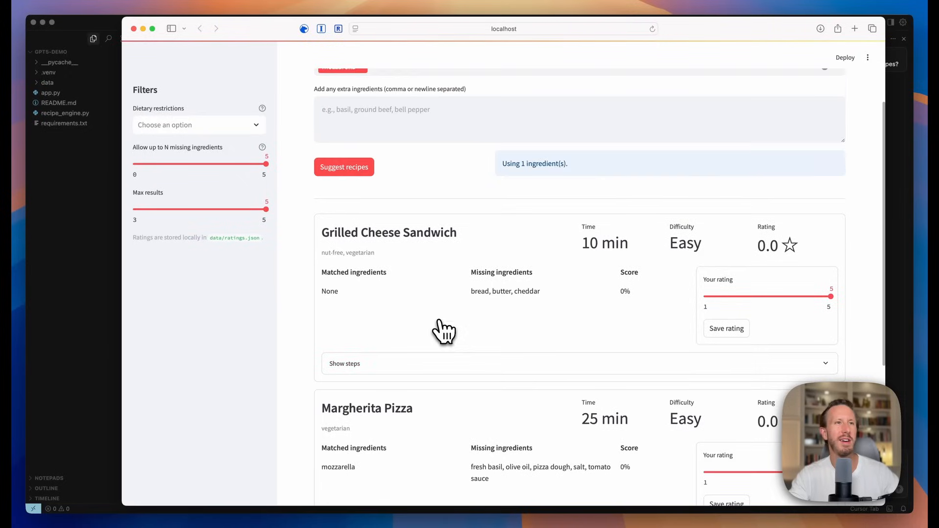
{"action": "scroll", "scroll_direction": "up", "scroll_amount": 3}
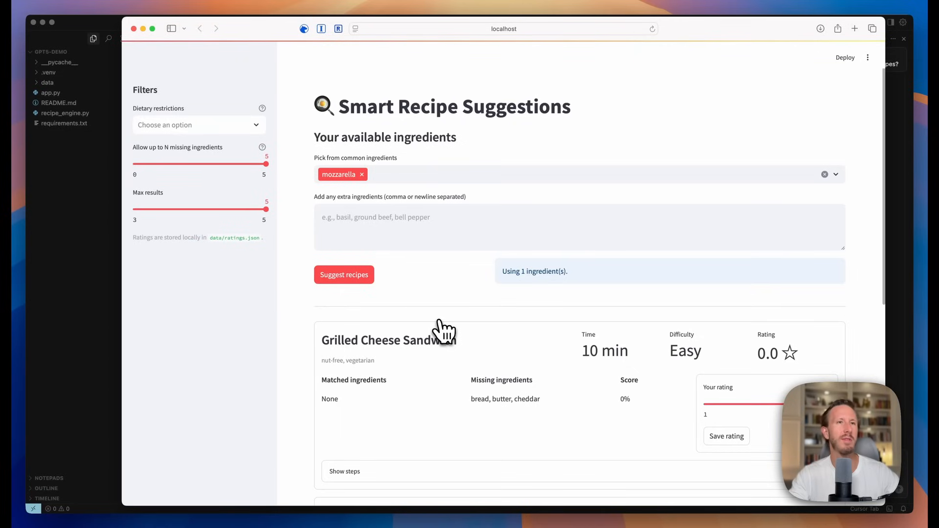
{"action": "mouse_move", "coordinate": [491, 312]}
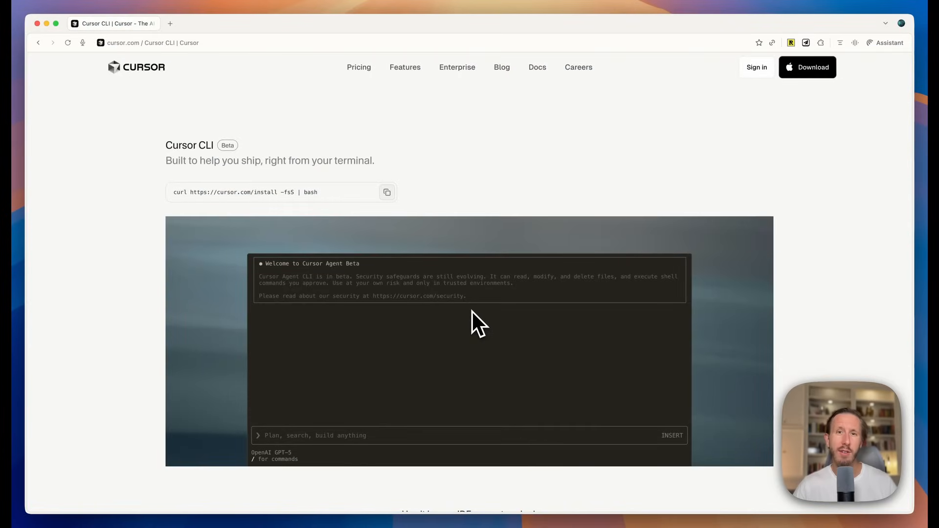
{"action": "mouse_move", "coordinate": [459, 318]}
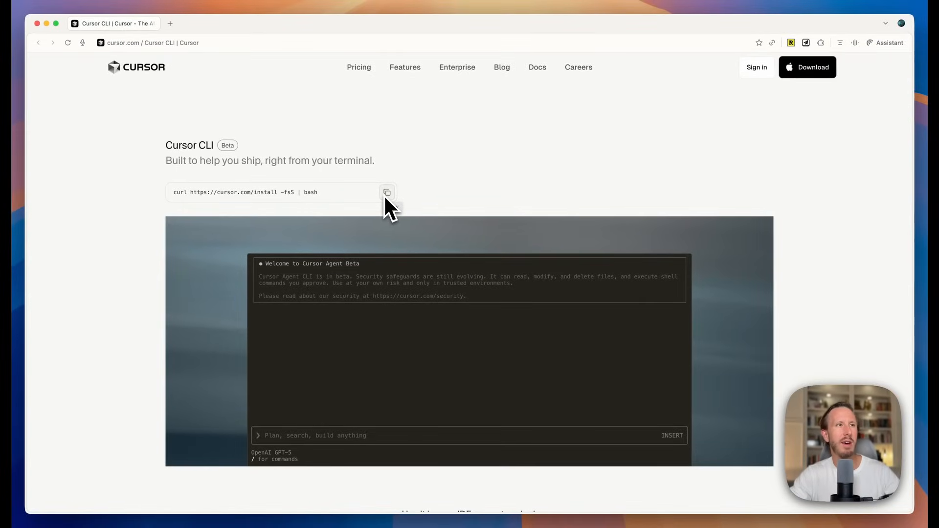
{"action": "mouse_move", "coordinate": [482, 186]}
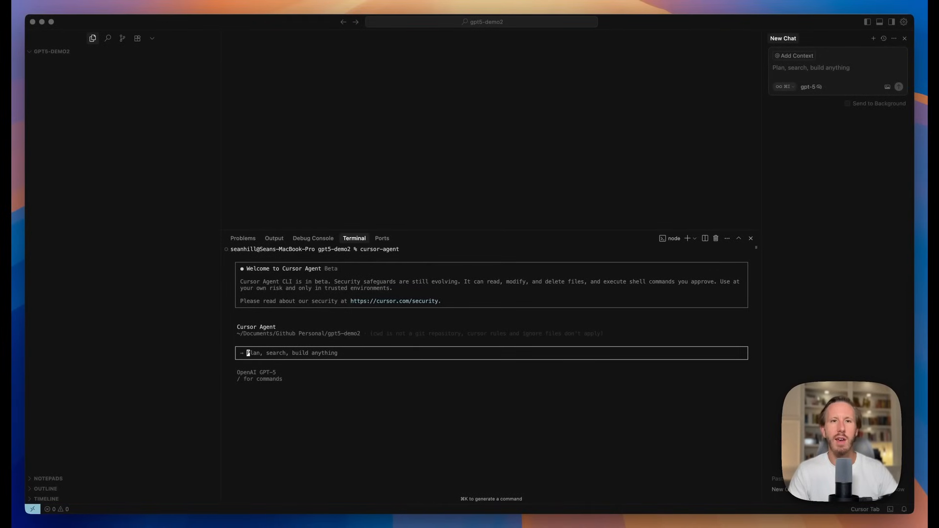
{"action": "mouse_move", "coordinate": [347, 372]}
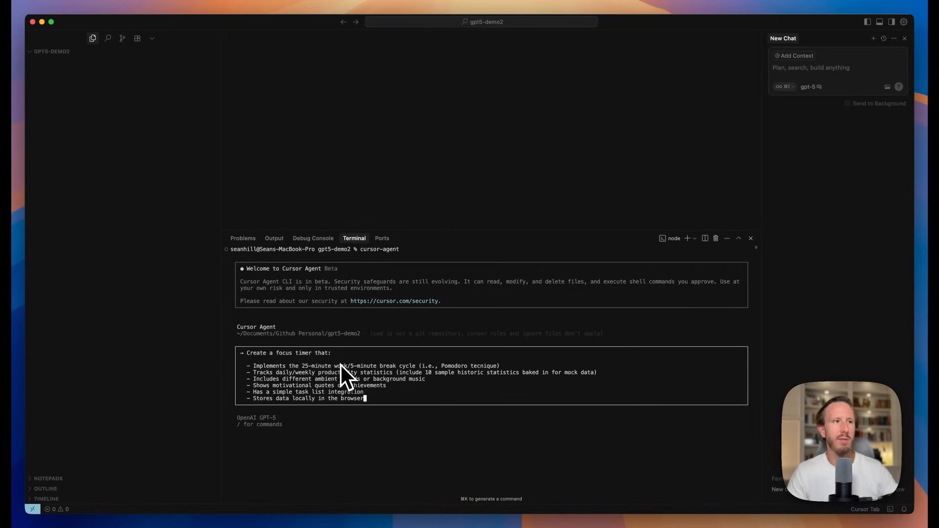
{"action": "mouse_move", "coordinate": [334, 377]}
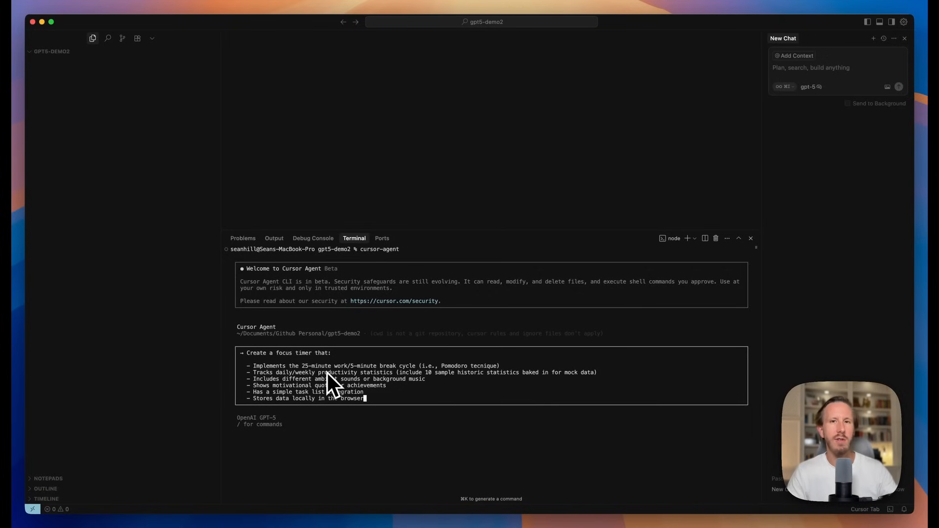
{"action": "mouse_move", "coordinate": [318, 418]}
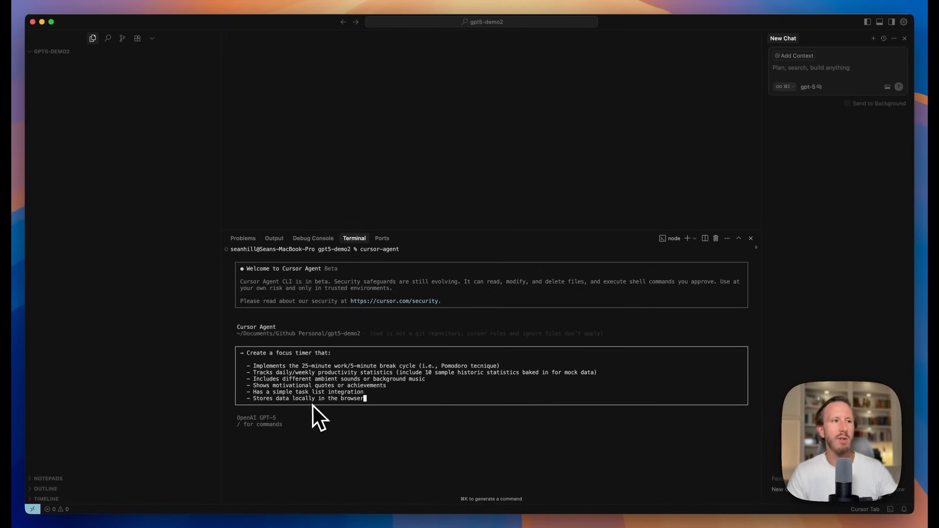
{"action": "mouse_move", "coordinate": [317, 410]}
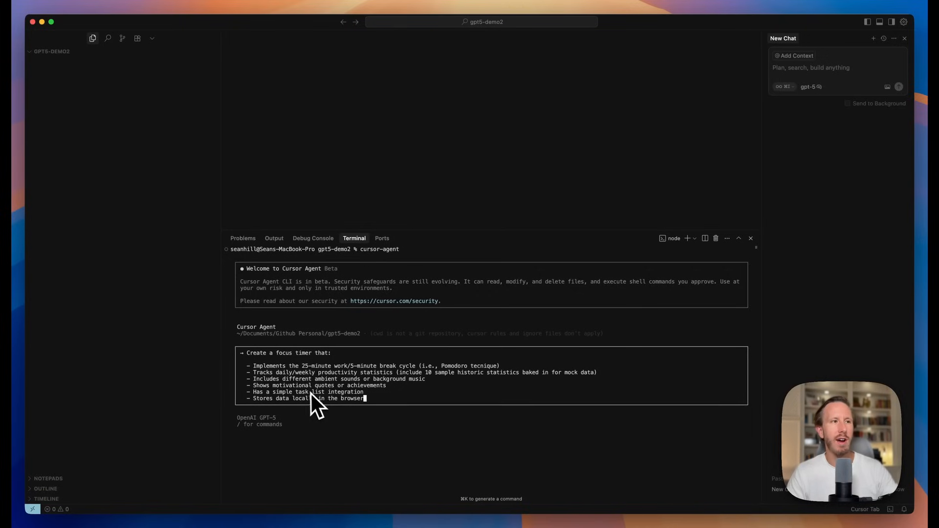
{"action": "mouse_move", "coordinate": [410, 405]}
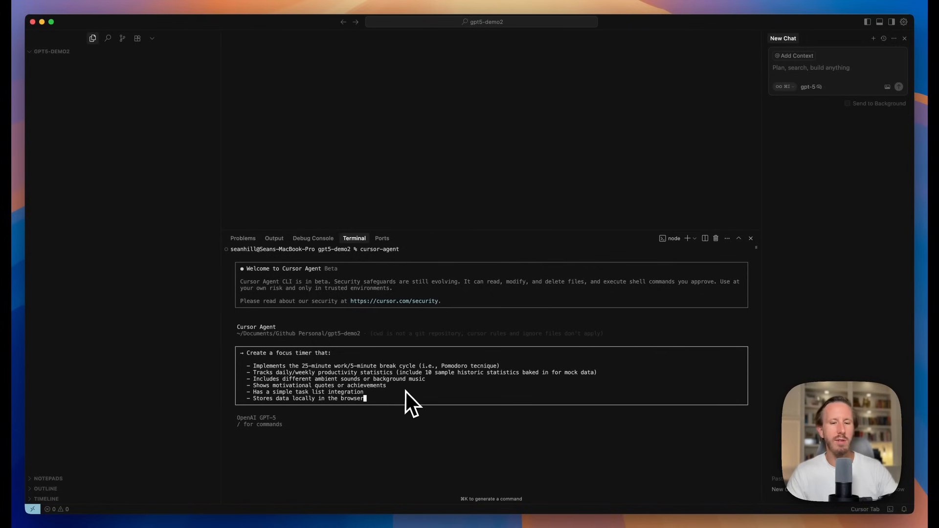
Submit the focus timer feature list as the cursor-agent prompt.
{"action": "key", "text": "Return"}
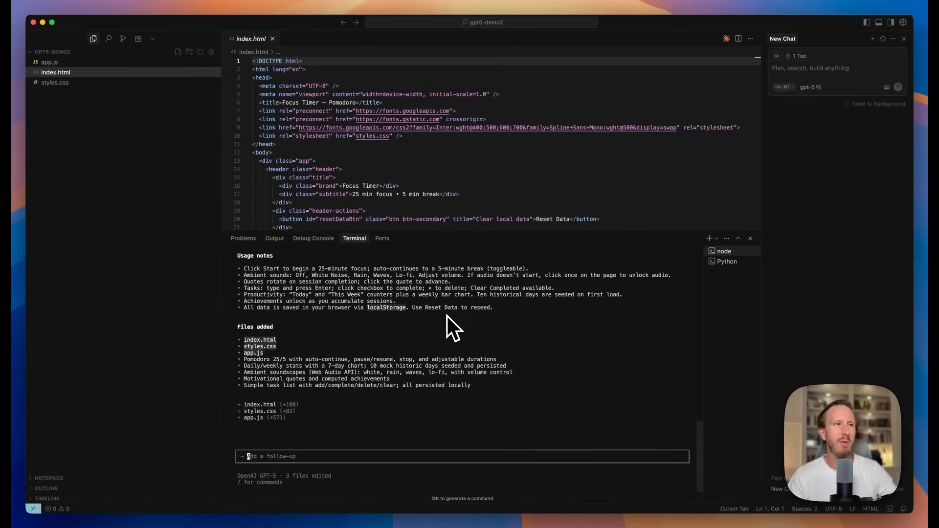
{"action": "mouse_move", "coordinate": [369, 395]}
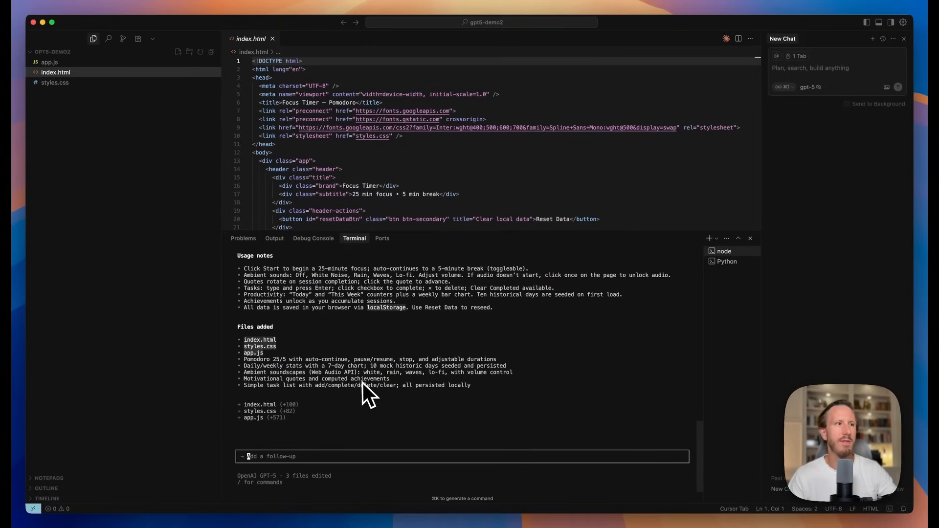
{"action": "mouse_move", "coordinate": [224, 350]}
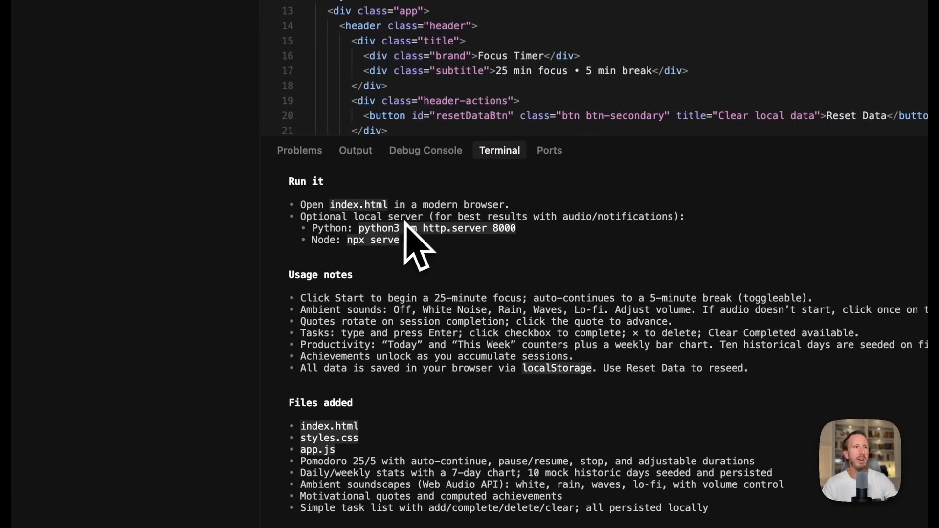
{"action": "mouse_move", "coordinate": [368, 251]}
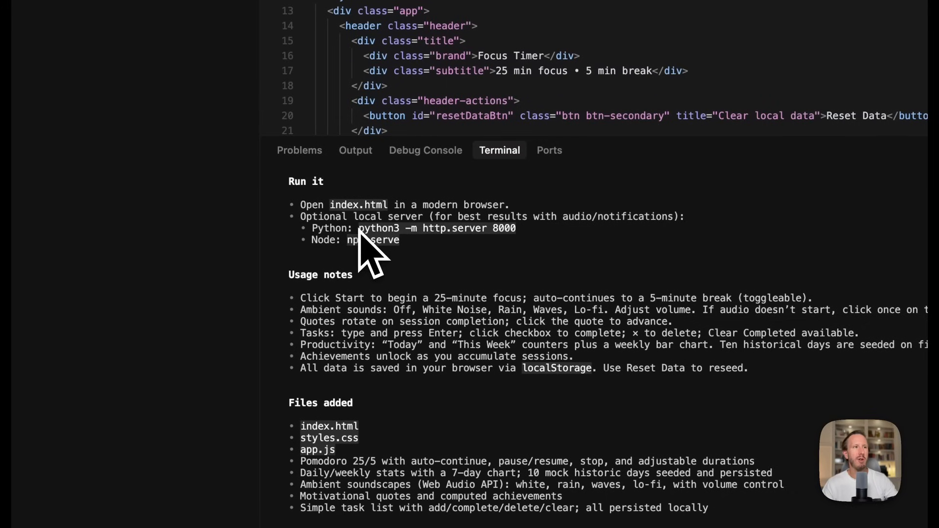
{"action": "mouse_move", "coordinate": [547, 258]}
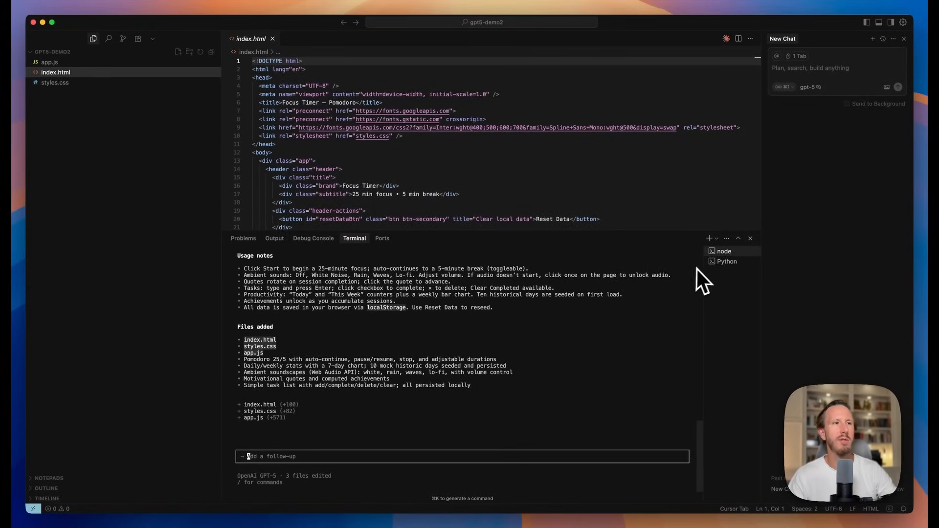
{"action": "mouse_move", "coordinate": [275, 459]}
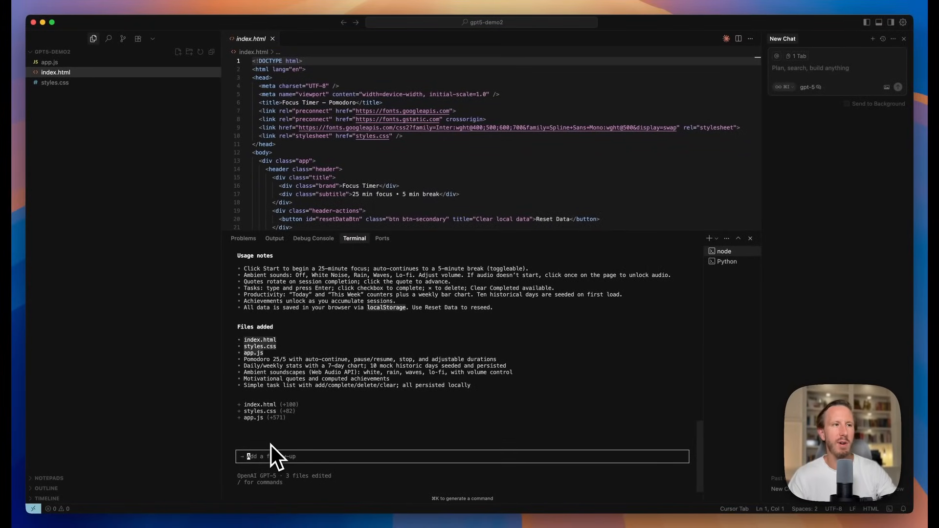
{"action": "mouse_move", "coordinate": [276, 457]}
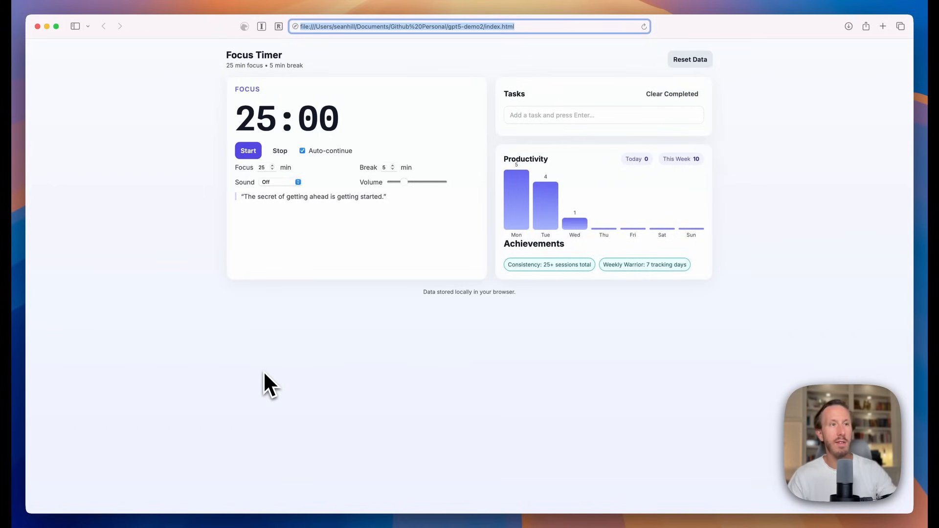
{"action": "mouse_move", "coordinate": [243, 165]}
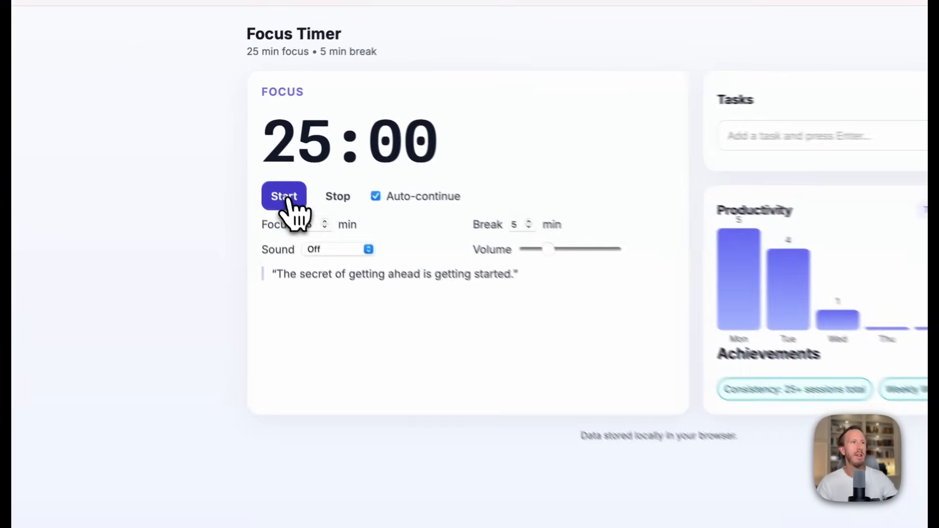
Start and pause the timer at 24:57, try ambient sounds, and check off 'Buy groceries'.
{"action": "left_click", "coordinate": [284, 196]}
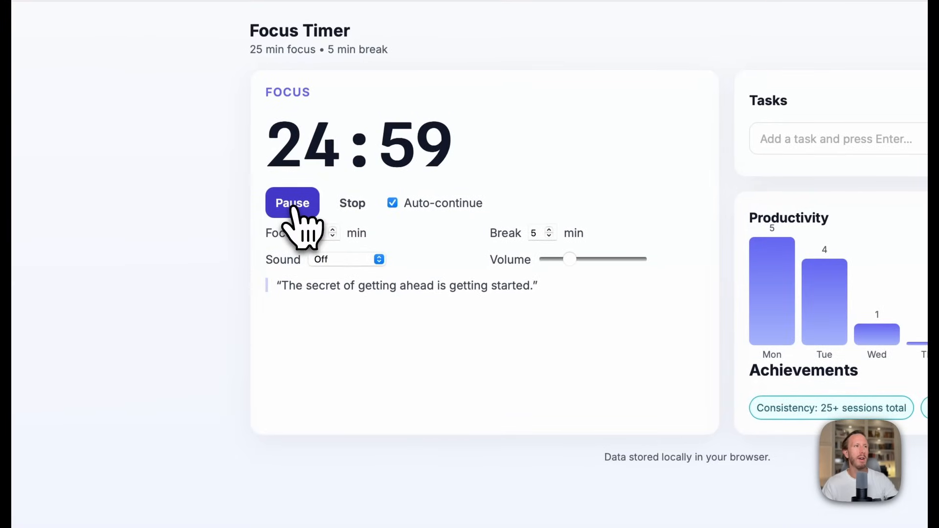
{"action": "left_click", "coordinate": [293, 202]}
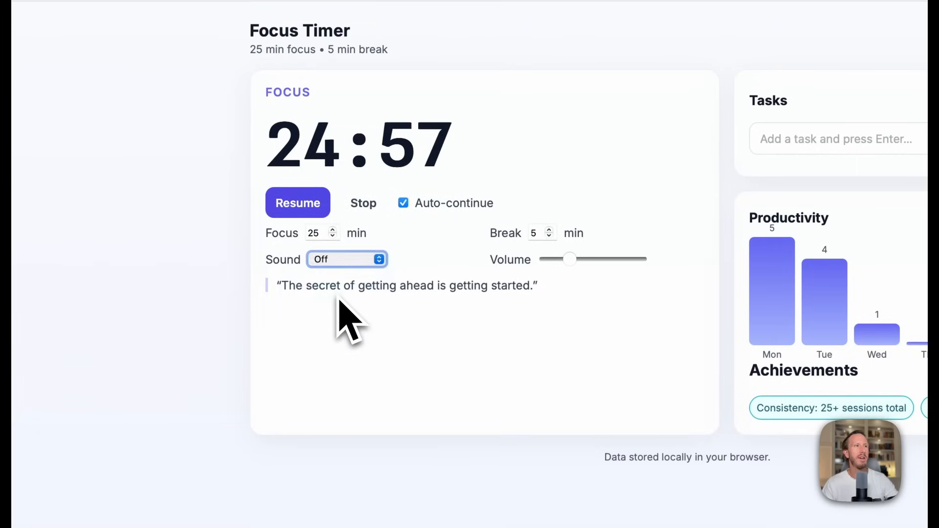
{"action": "left_click", "coordinate": [347, 259]}
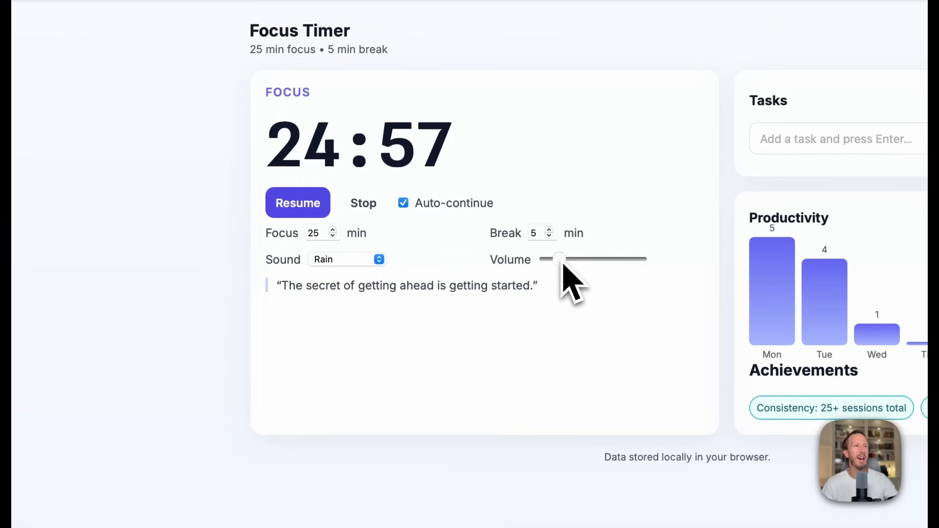
{"action": "left_click", "coordinate": [346, 259]}
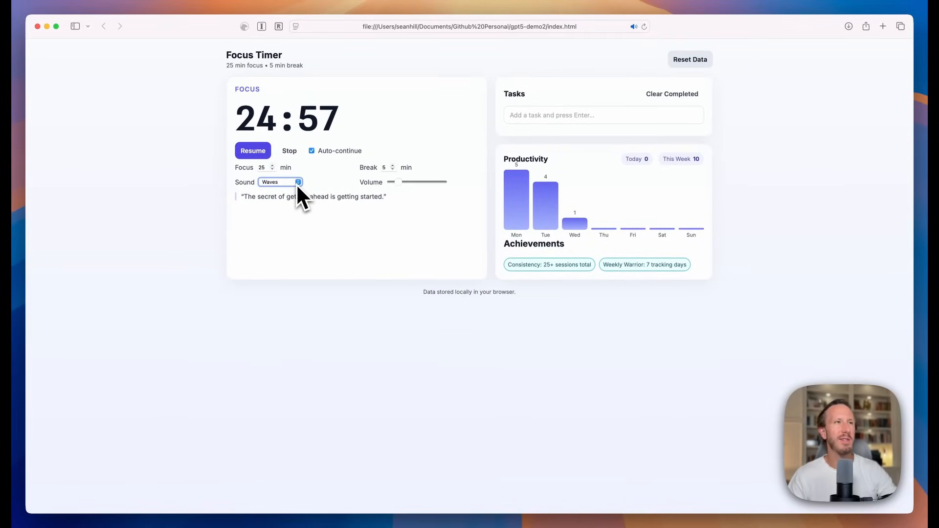
{"action": "left_click", "coordinate": [280, 182]}
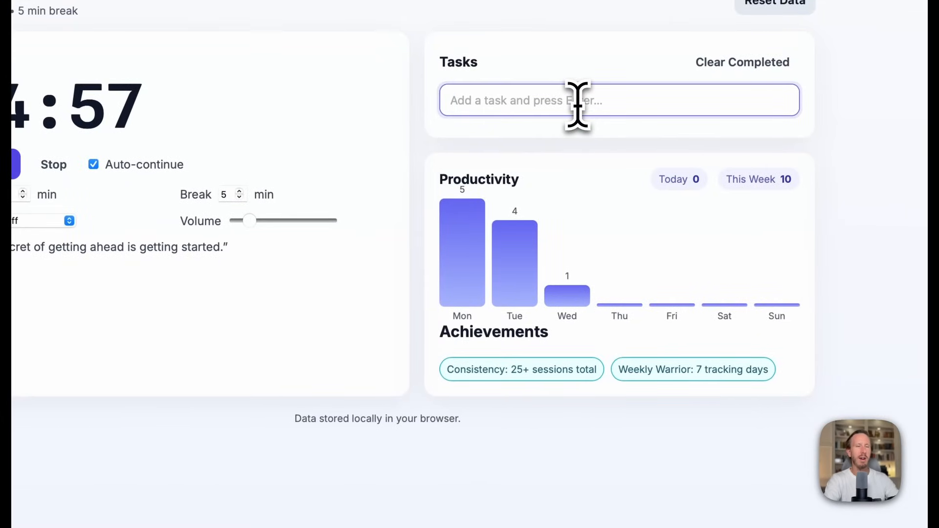
{"action": "key", "text": "Enter"}
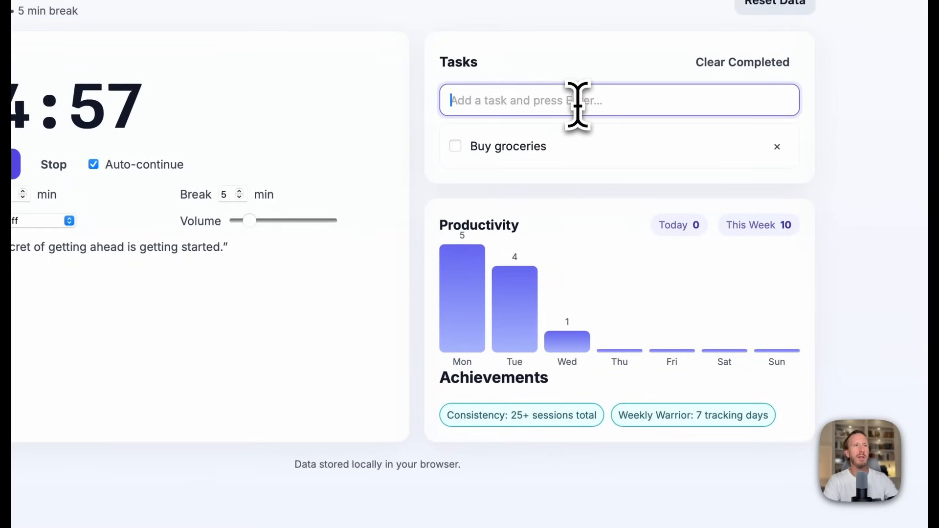
{"action": "left_click", "coordinate": [455, 146]}
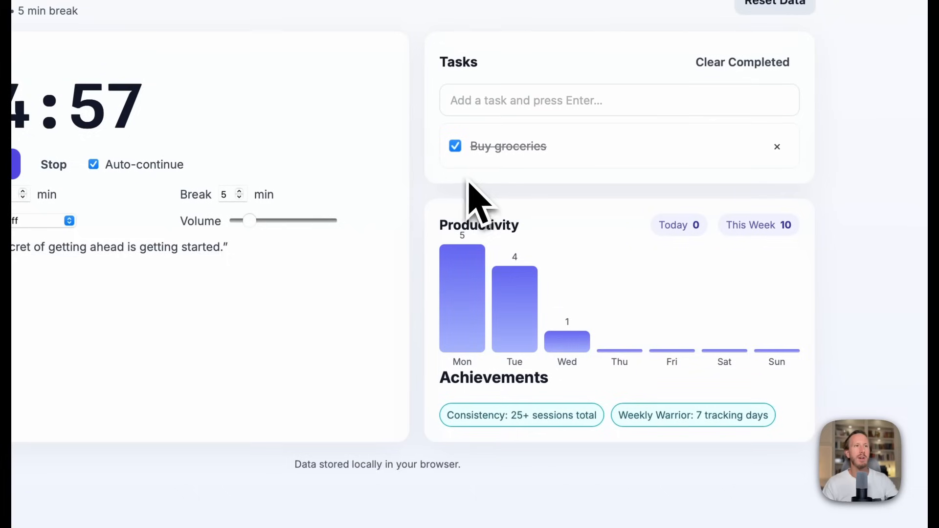
{"action": "mouse_move", "coordinate": [590, 287]}
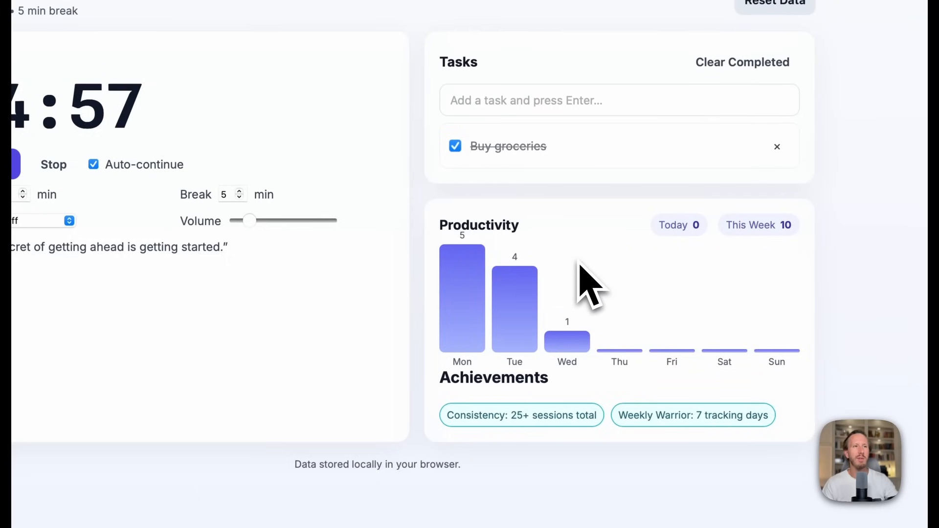
{"action": "mouse_move", "coordinate": [518, 293]}
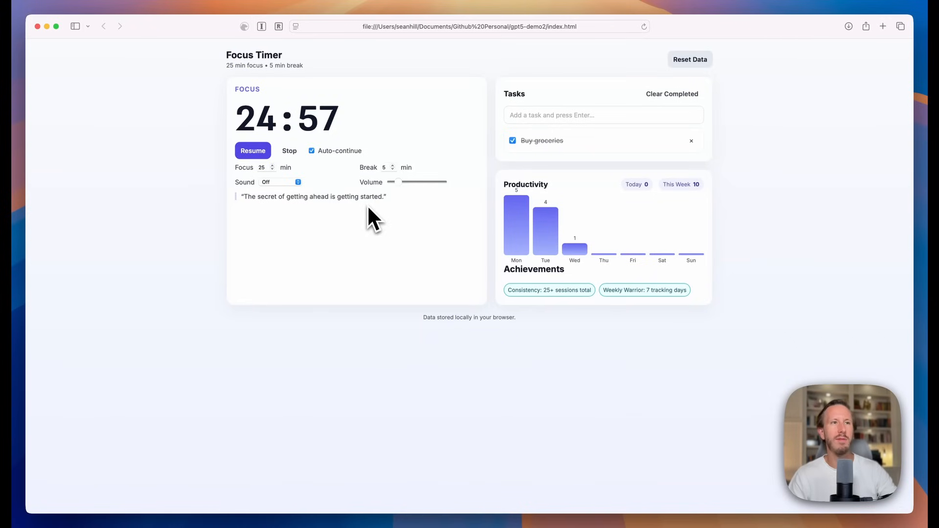
{"action": "mouse_move", "coordinate": [393, 329]}
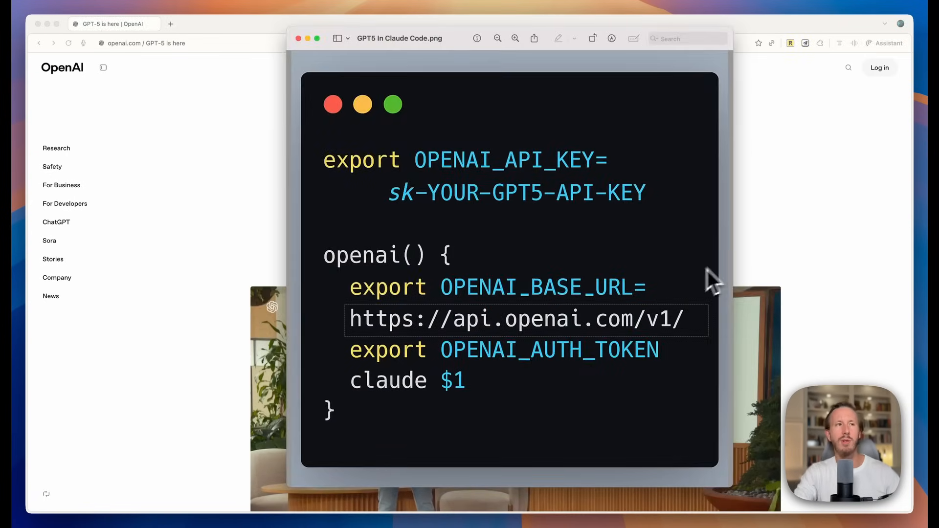
{"action": "mouse_move", "coordinate": [731, 273]}
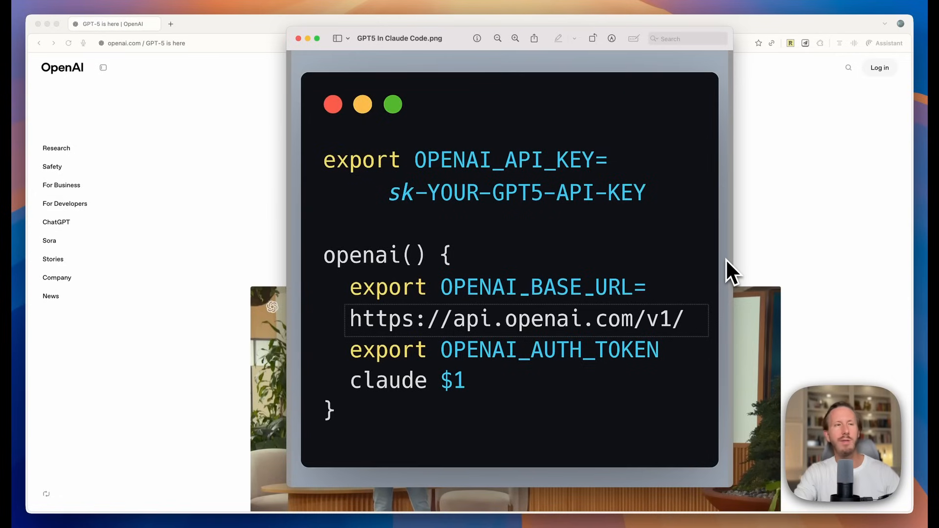